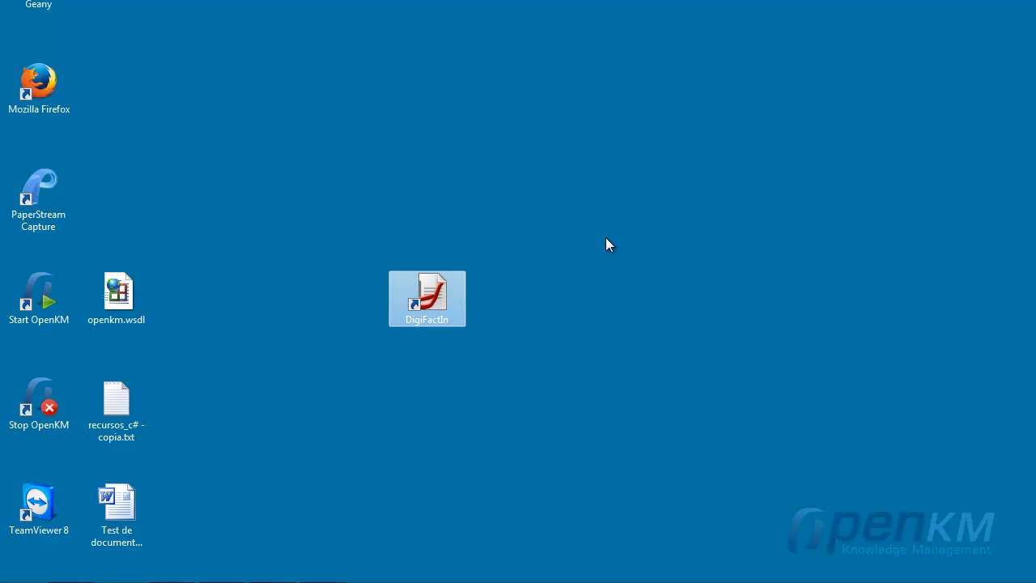
pyautogui.moveTo(441, 393)
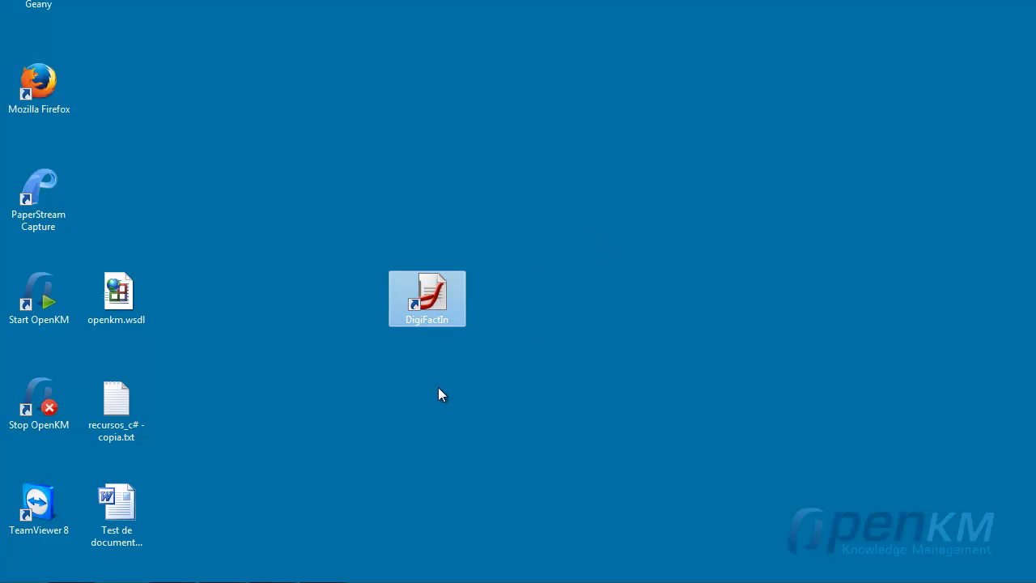
# Step: Launch DigiFactIn 2.0 from its Windows desktop shortcut
pyautogui.doubleClick(427, 296)
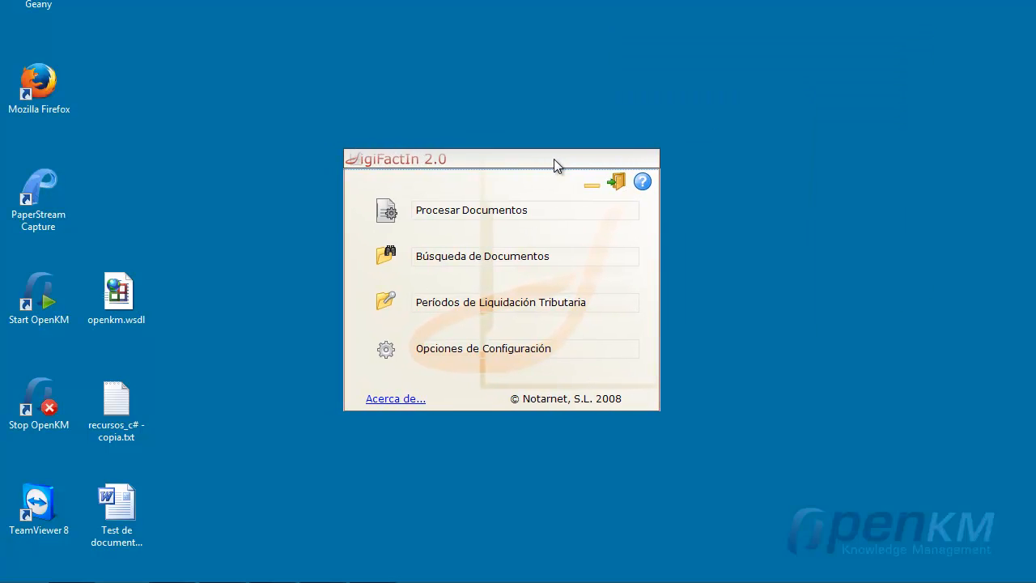
pyautogui.moveTo(483, 361)
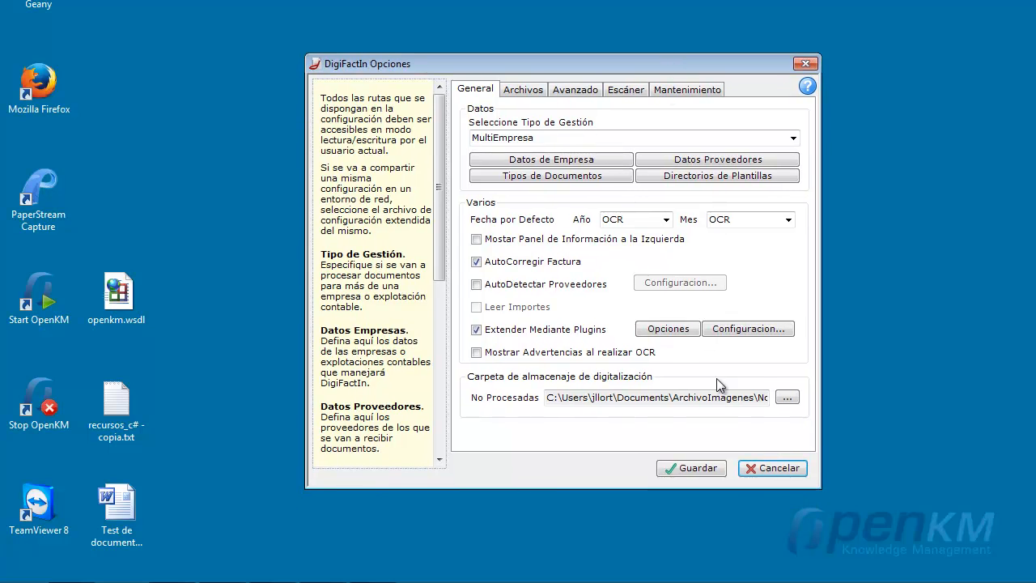
pyautogui.click(667, 328)
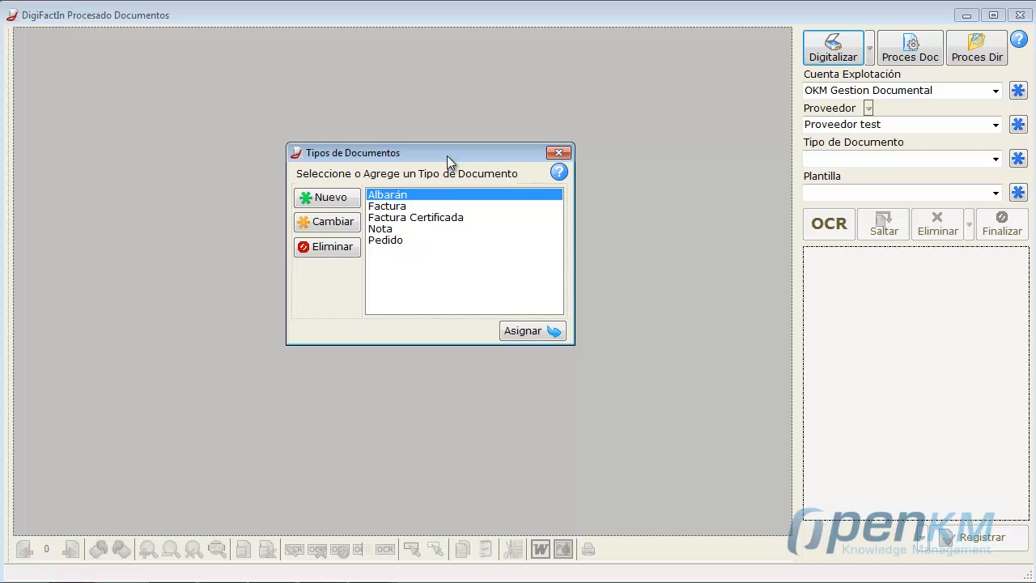
# Step: Assign Factura Certificada as the document type and accept the page-count prompt
pyautogui.click(415, 216)
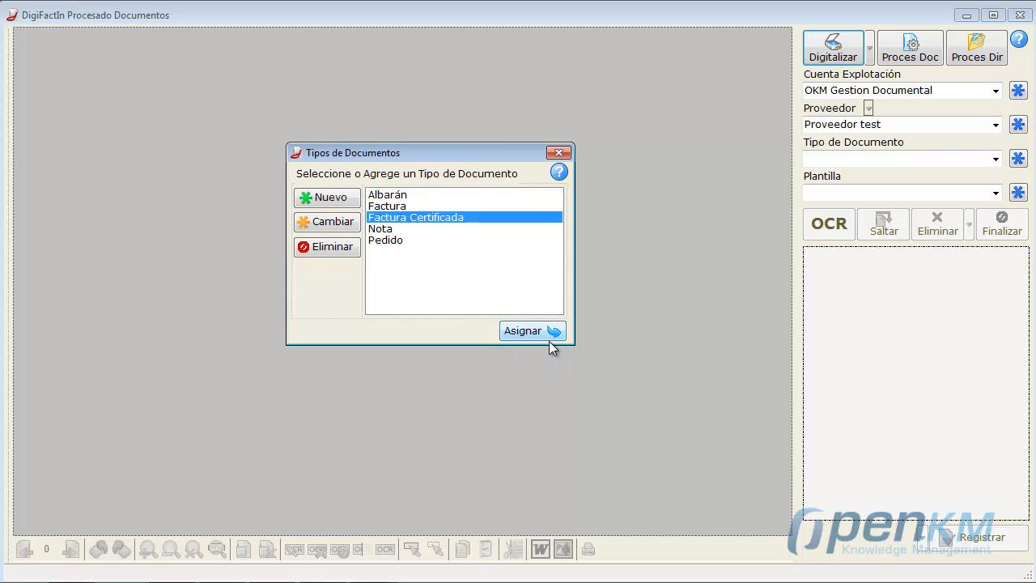
pyautogui.click(532, 331)
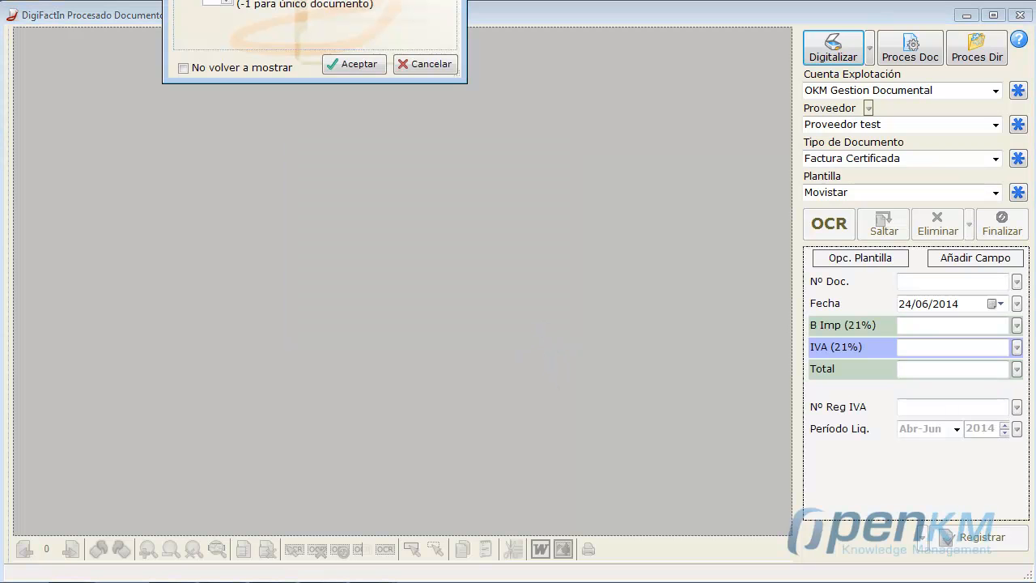
pyautogui.click(354, 64)
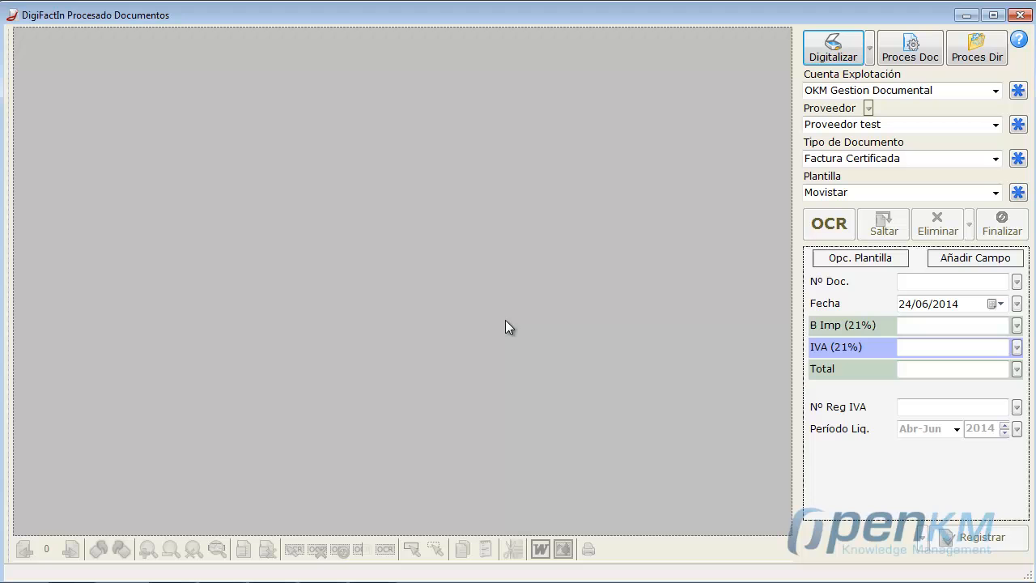
# Step: Scan the one-page Movistar invoice with HP TWAIN and return it to DigiFactIn
pyautogui.click(832, 44)
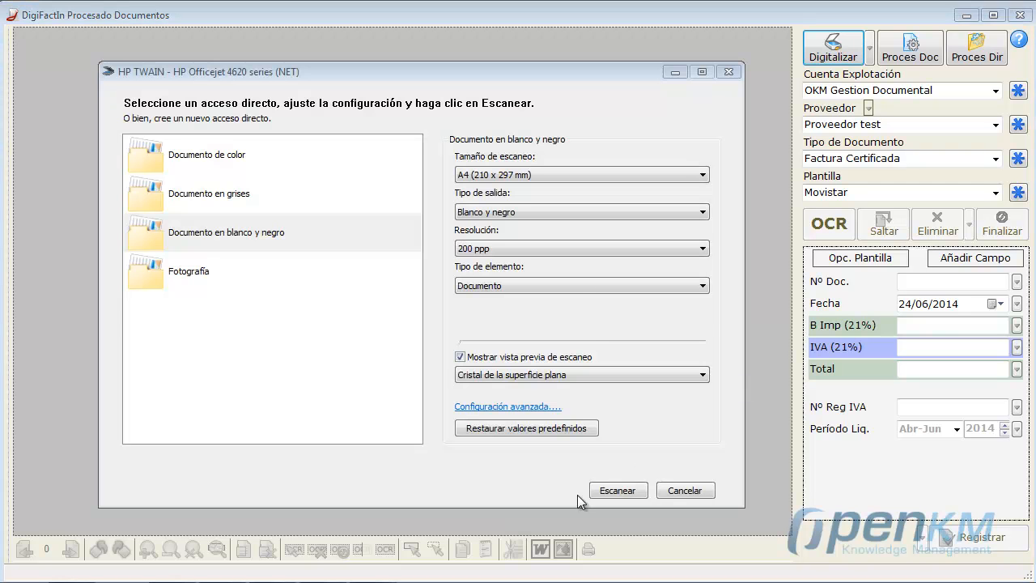
pyautogui.click(618, 489)
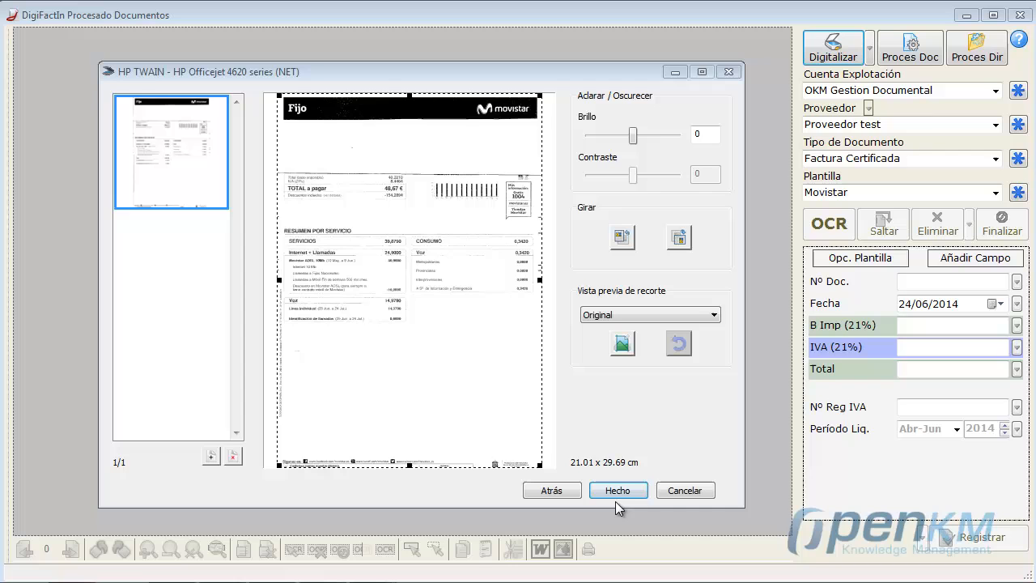
pyautogui.click(619, 490)
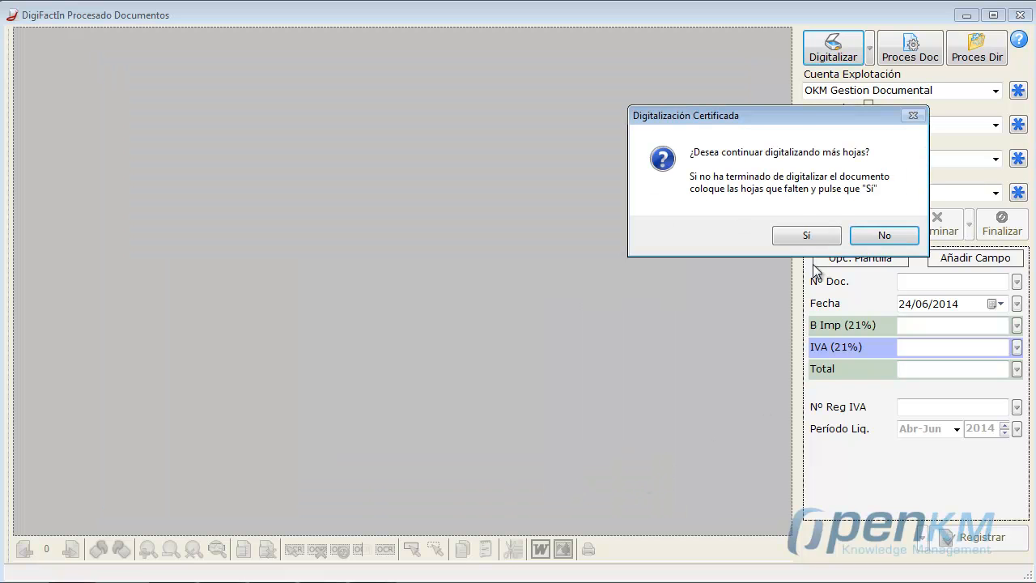
# Step: Stop scanning after one page and enter invoice number 5067 into the invoice fields
pyautogui.click(884, 235)
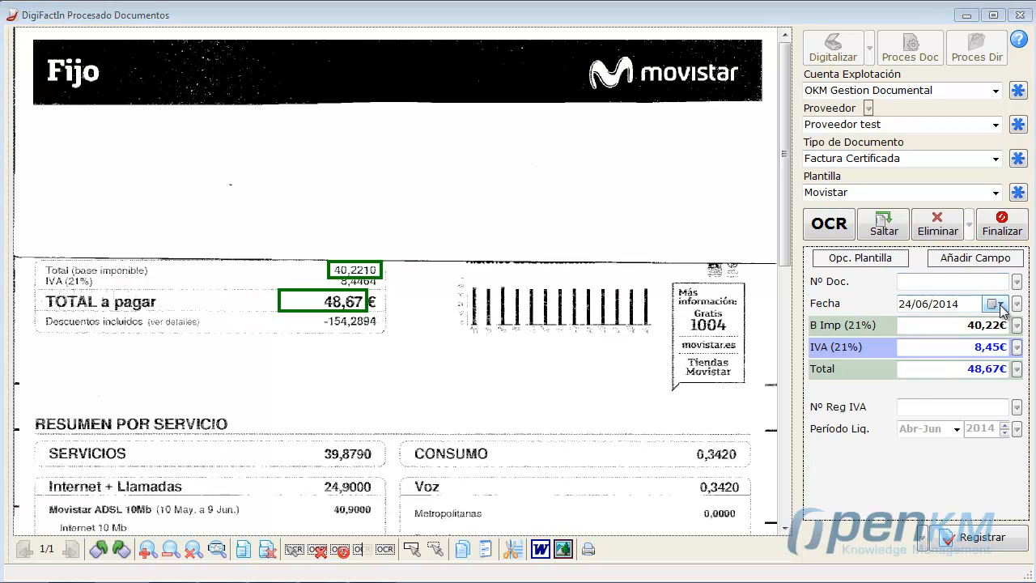
pyautogui.click(991, 302)
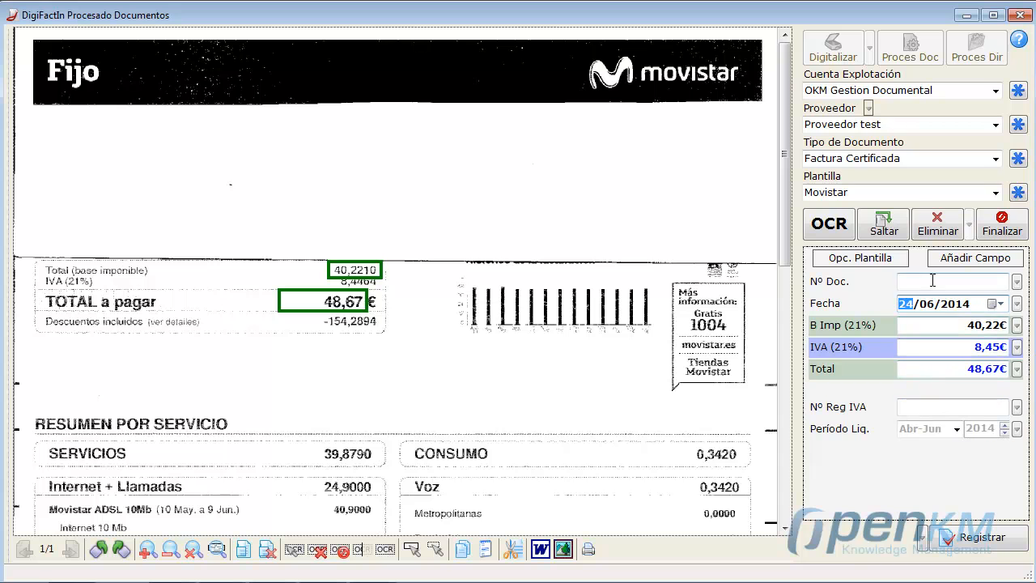
pyautogui.write('5067')
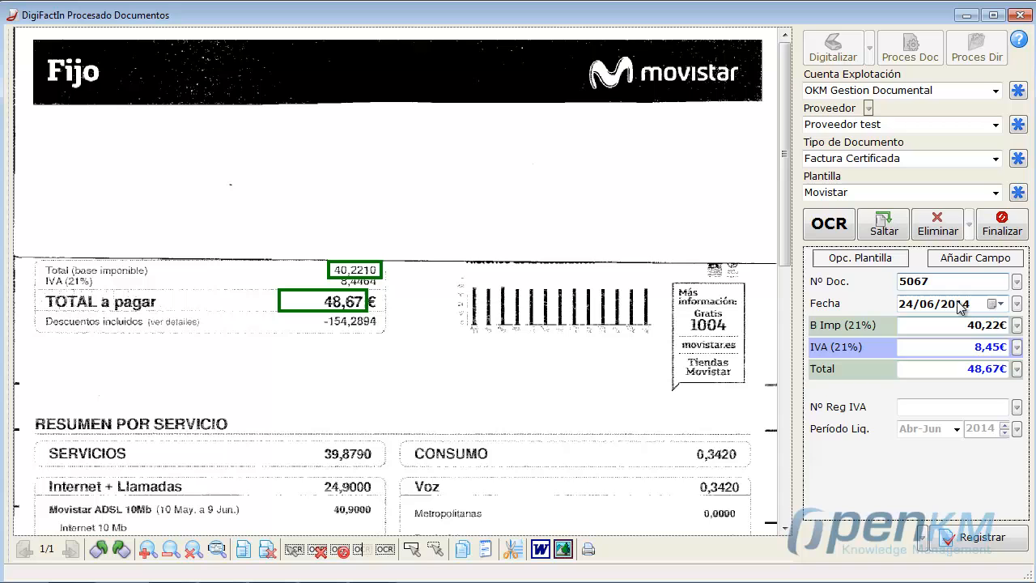
pyautogui.click(956, 429)
pyautogui.write('5067')
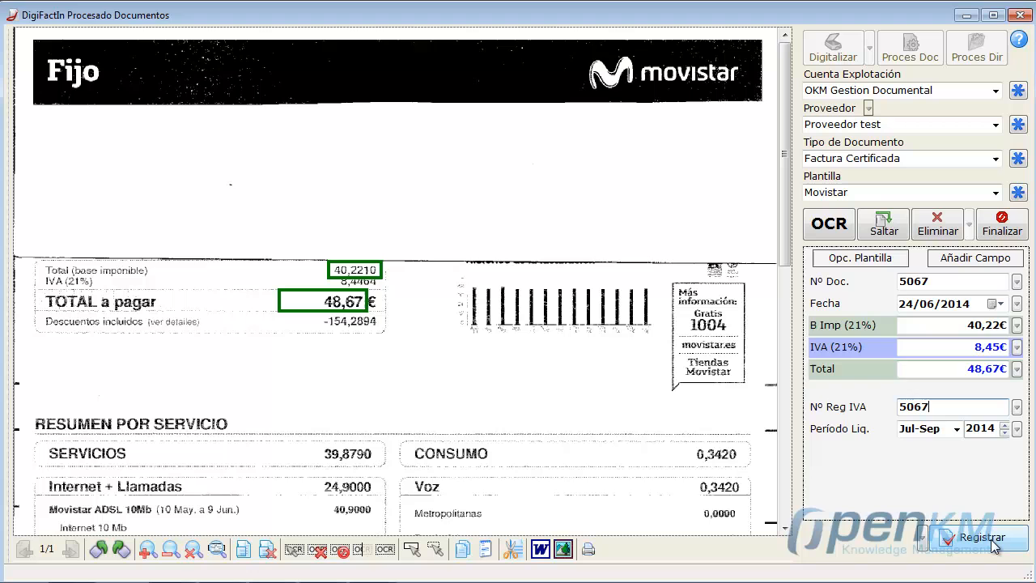
# Step: Register invoice 5067, validate its data despite warnings, and confirm the successful send
pyautogui.click(979, 542)
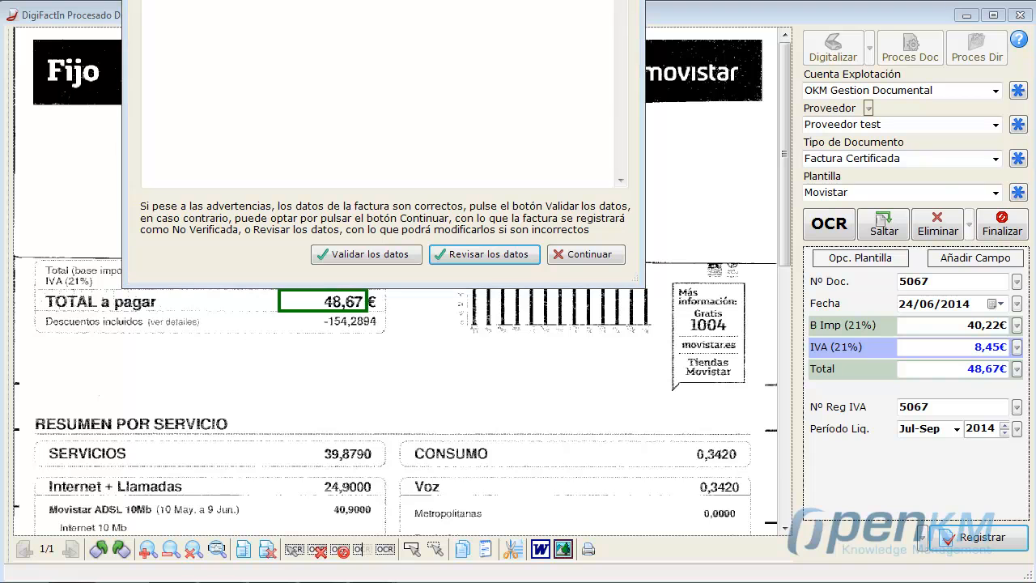
pyautogui.click(365, 254)
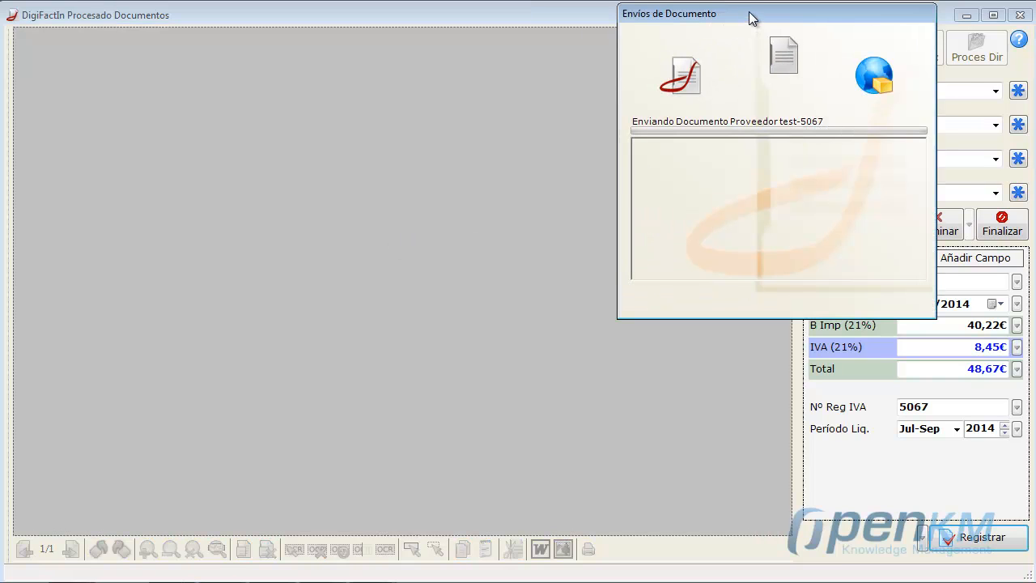
pyautogui.moveTo(749, 17); pyautogui.dragTo(426, 90)
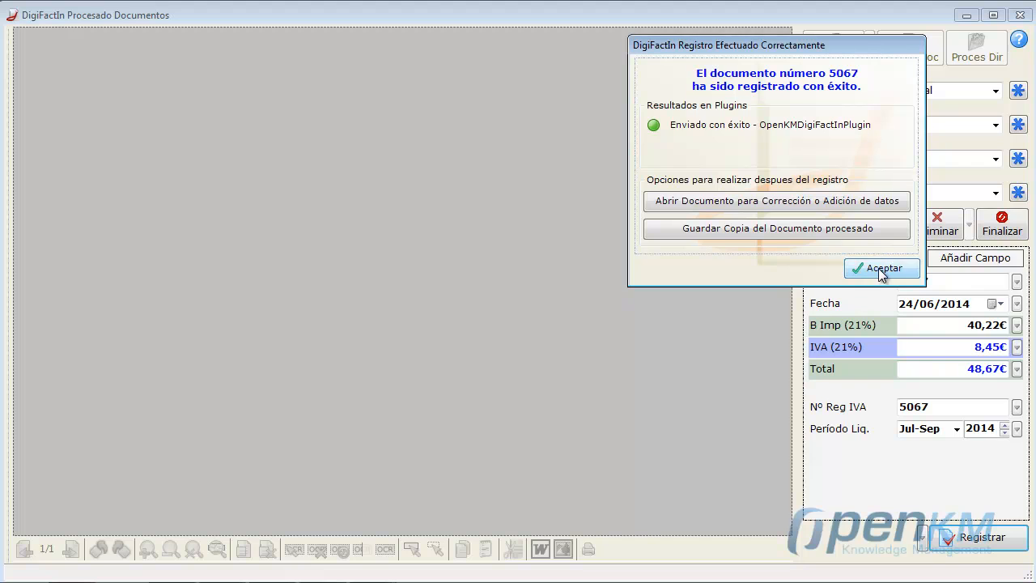
pyautogui.click(881, 268)
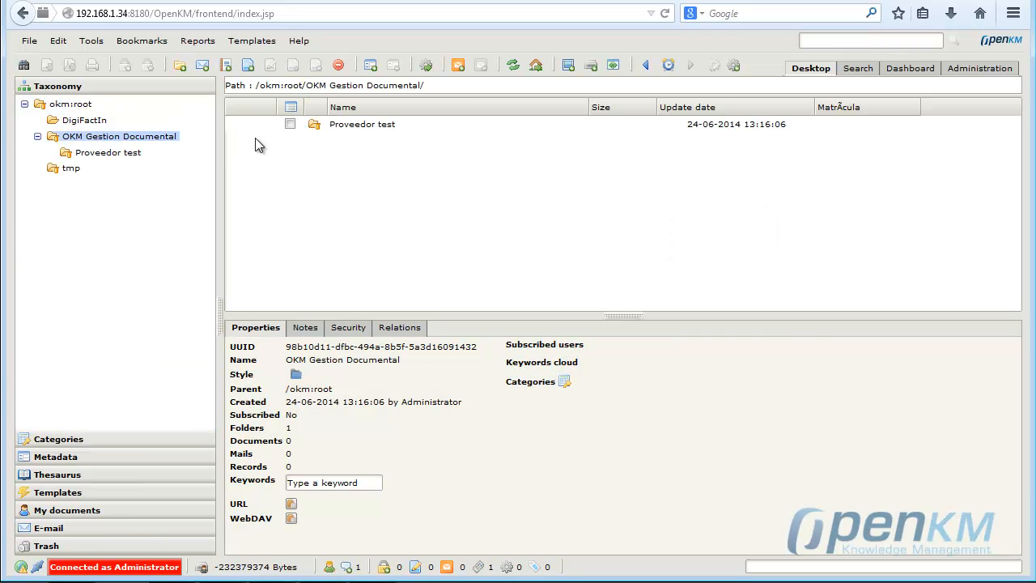
# Step: Open folder Proveedor test/2014/26 and preview the stored invoice 5067.pdf
pyautogui.click(108, 152)
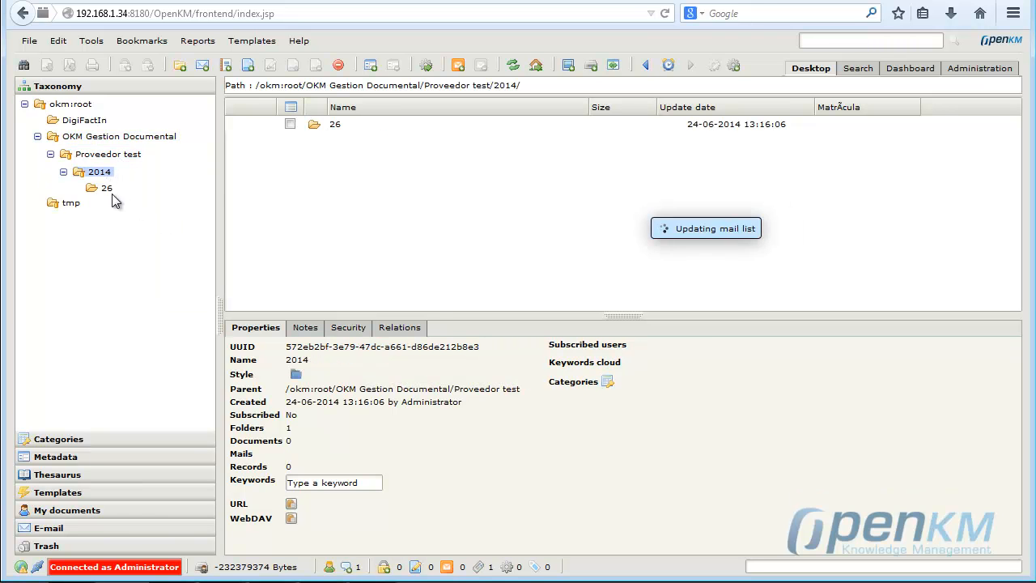
pyautogui.click(107, 187)
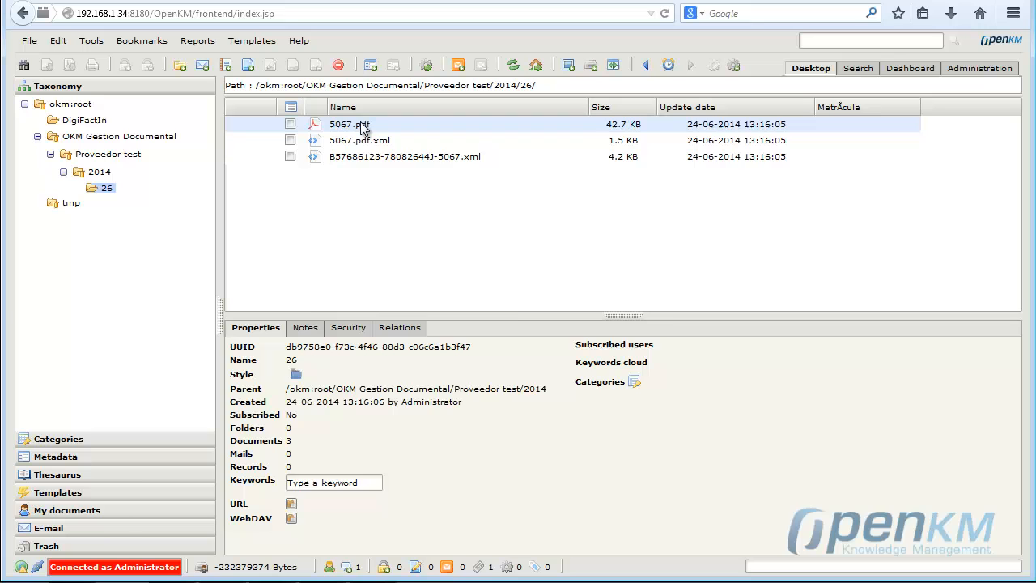
pyautogui.click(350, 124)
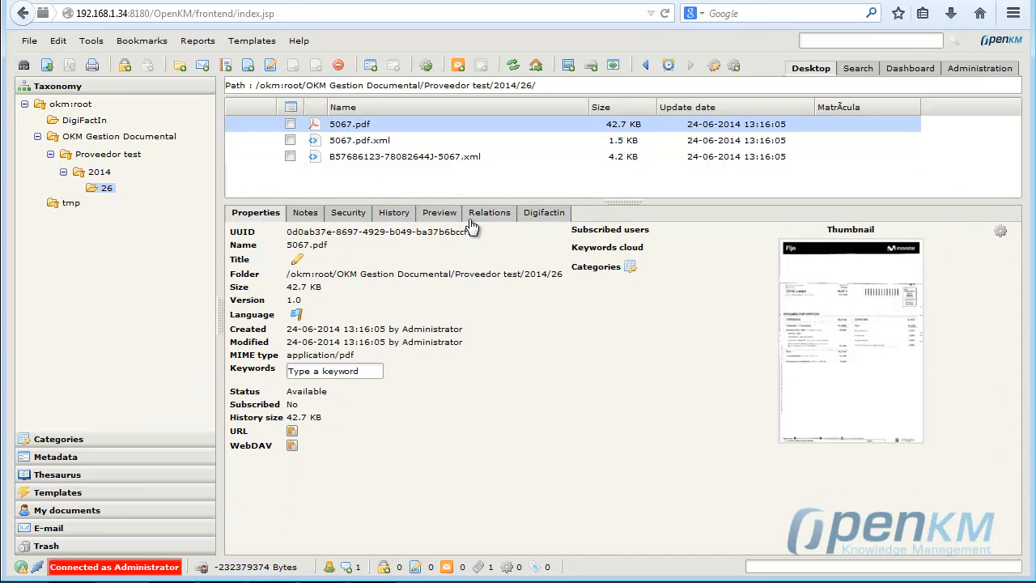
pyautogui.moveTo(733, 406)
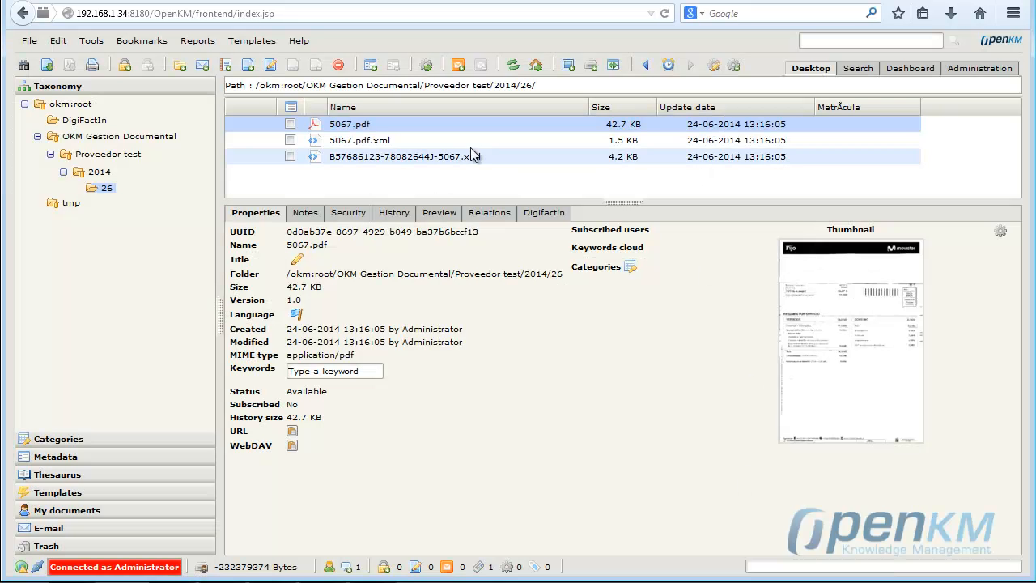
pyautogui.click(437, 212)
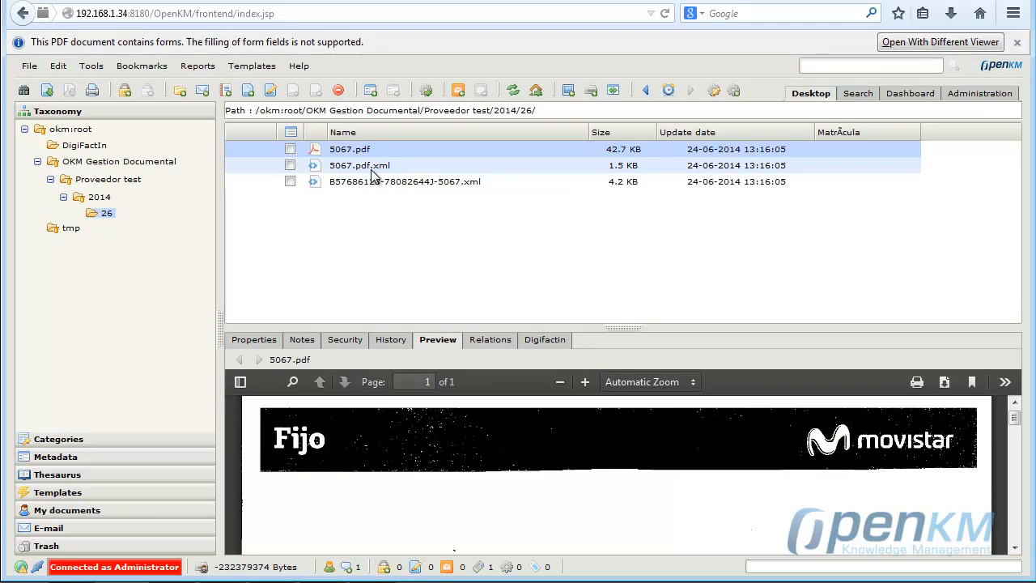
pyautogui.click(359, 165)
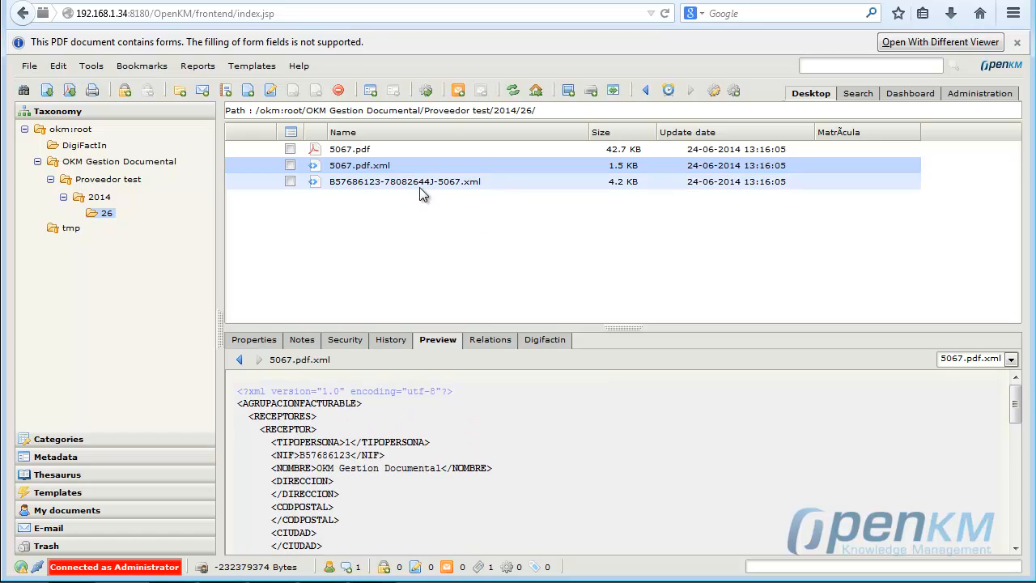
pyautogui.click(404, 181)
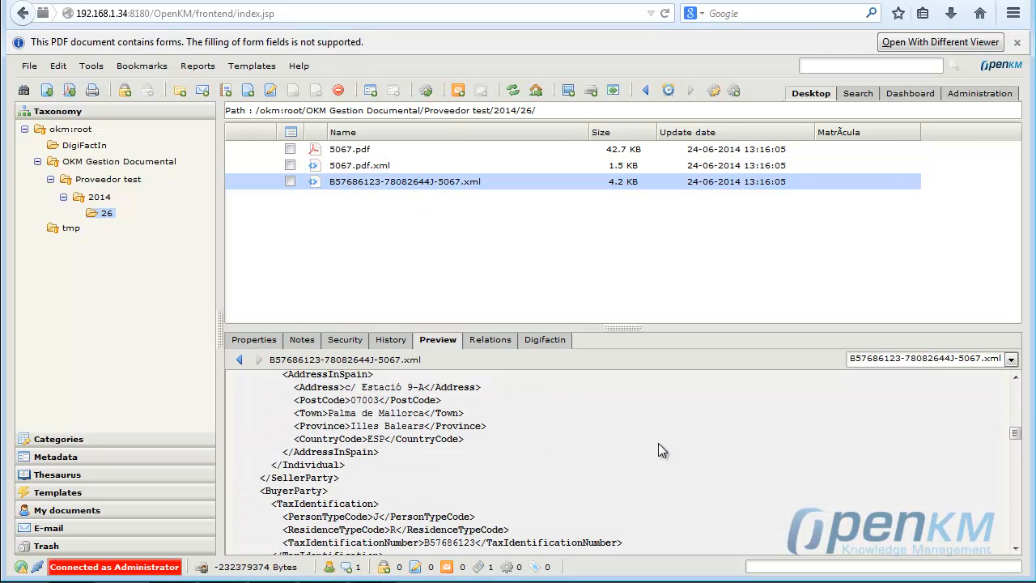
pyautogui.scroll(-3)
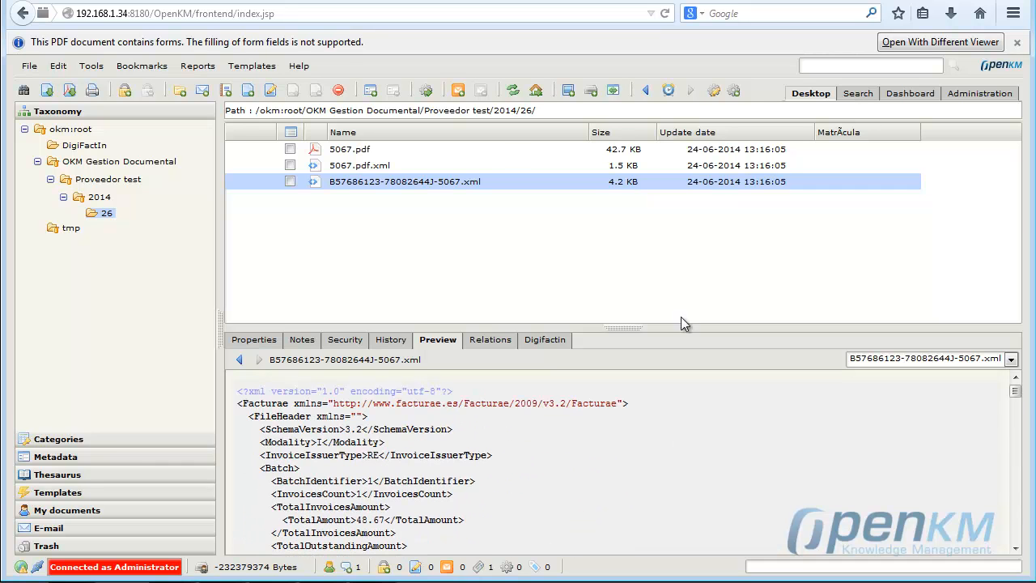
pyautogui.moveTo(1026, 42)
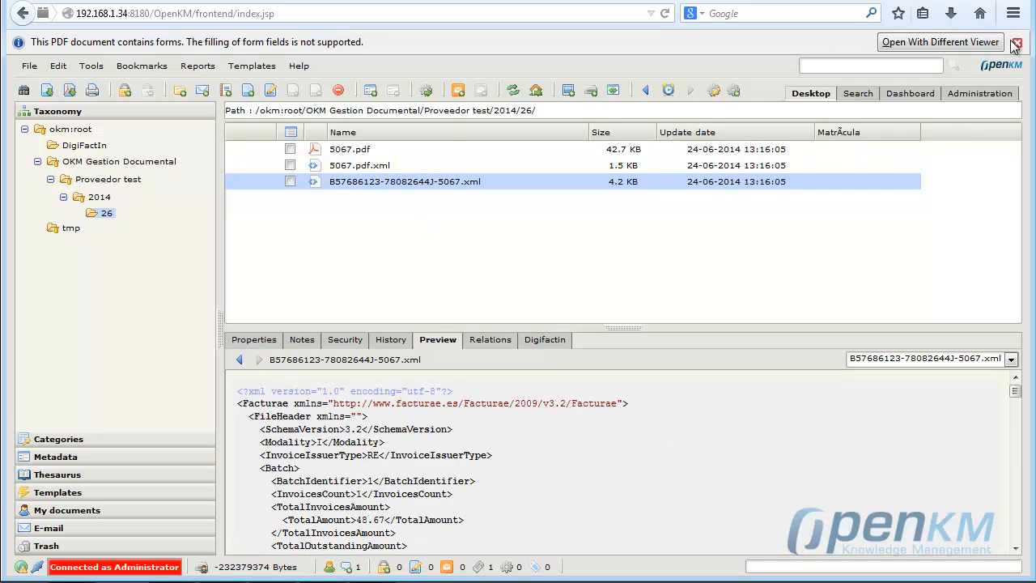
pyautogui.click(995, 93)
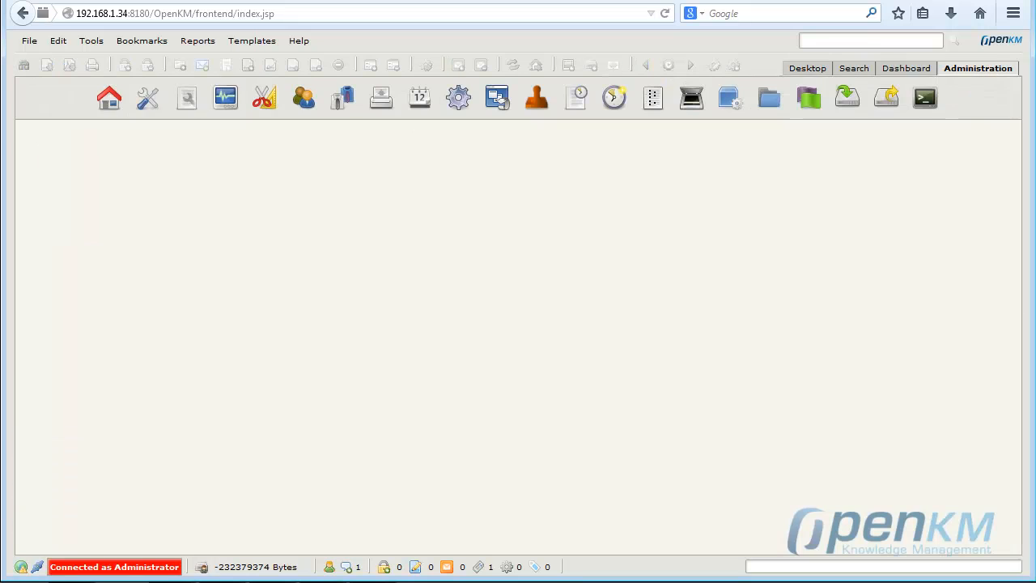
# Step: Filter the configuration list by key 'digifac', then return to the Desktop
pyautogui.click(147, 97)
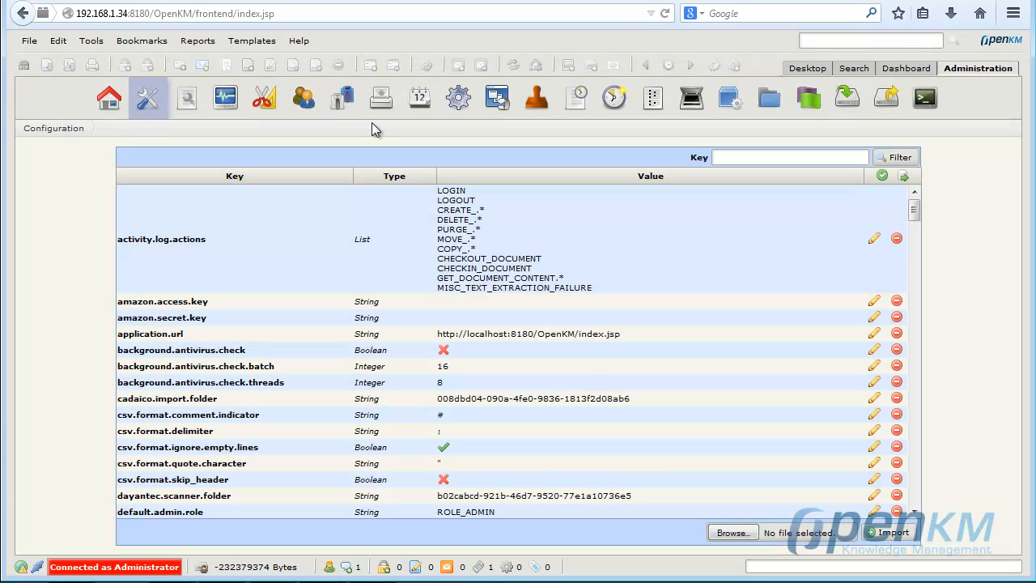
pyautogui.click(803, 157)
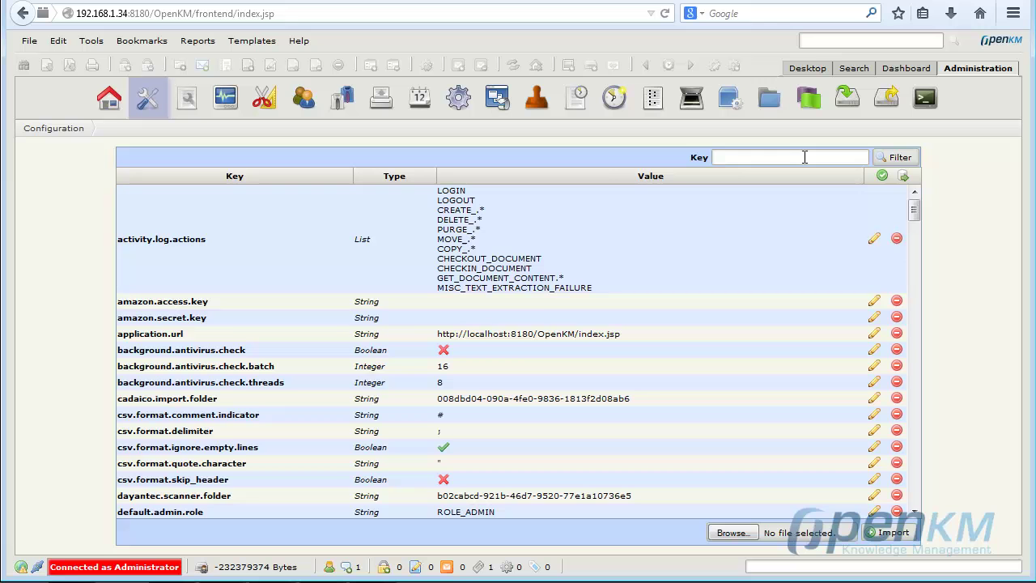
pyautogui.write('digifac')
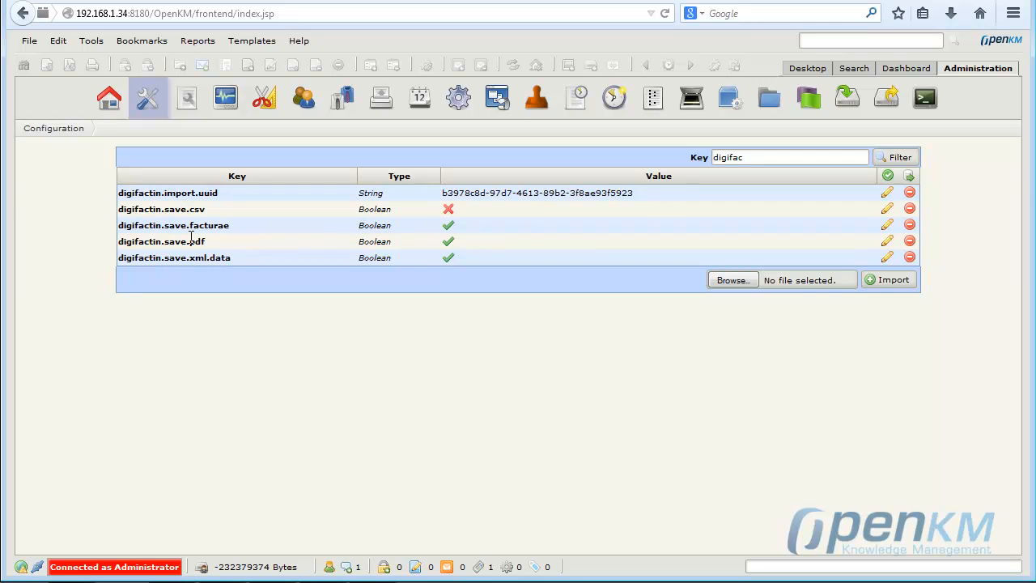
pyautogui.click(809, 68)
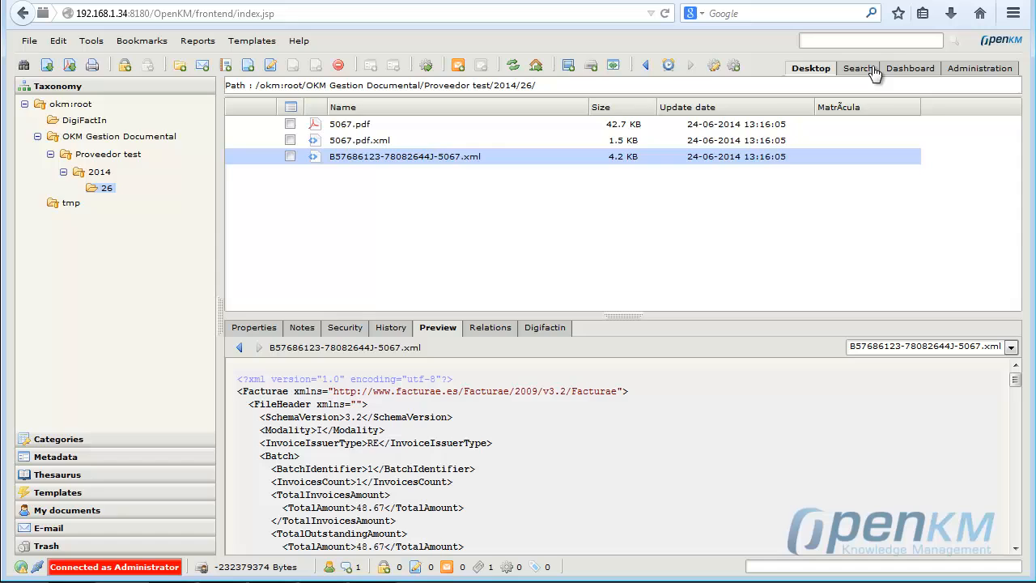
pyautogui.click(857, 68)
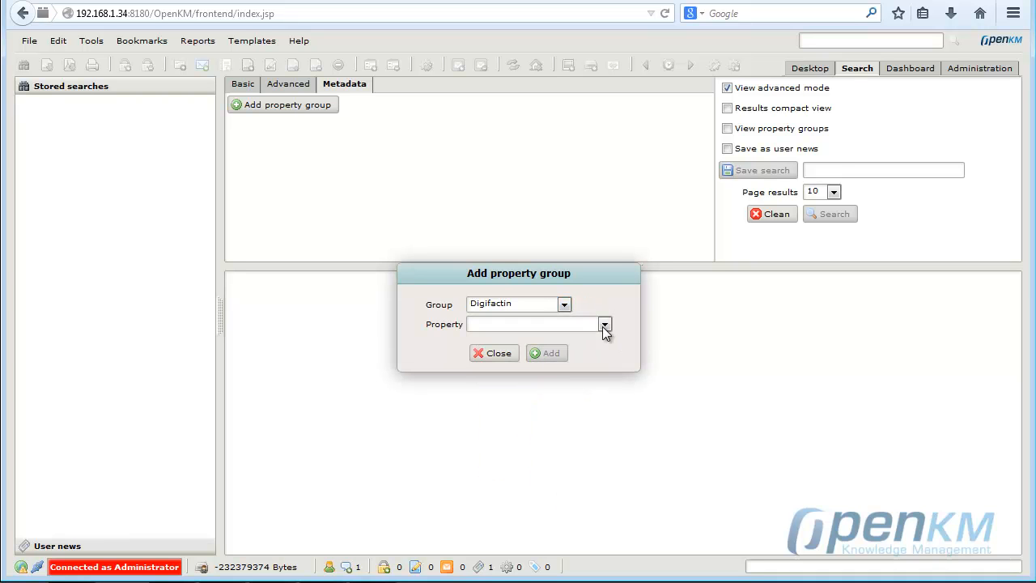
pyautogui.click(605, 325)
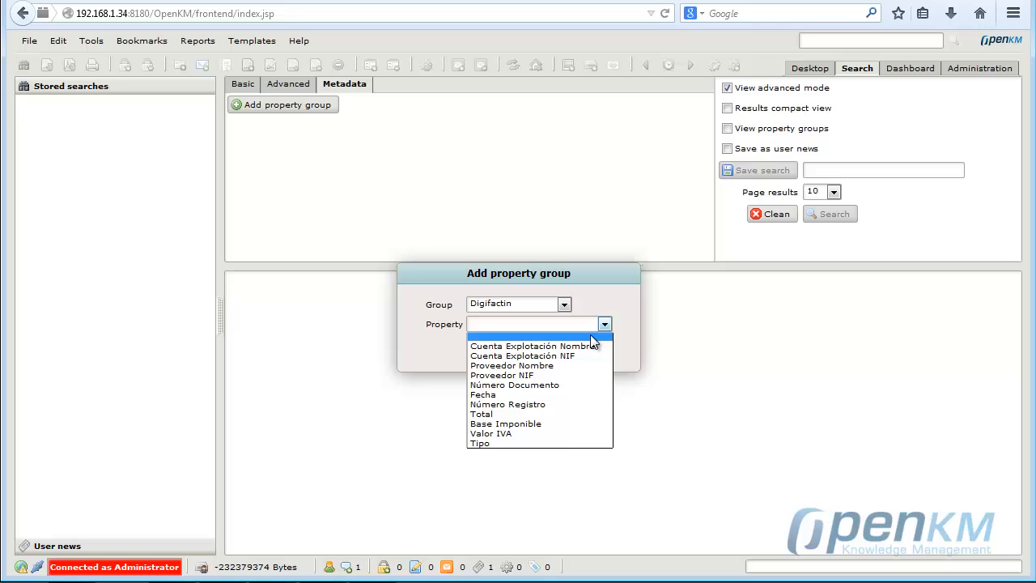
pyautogui.moveTo(568, 378)
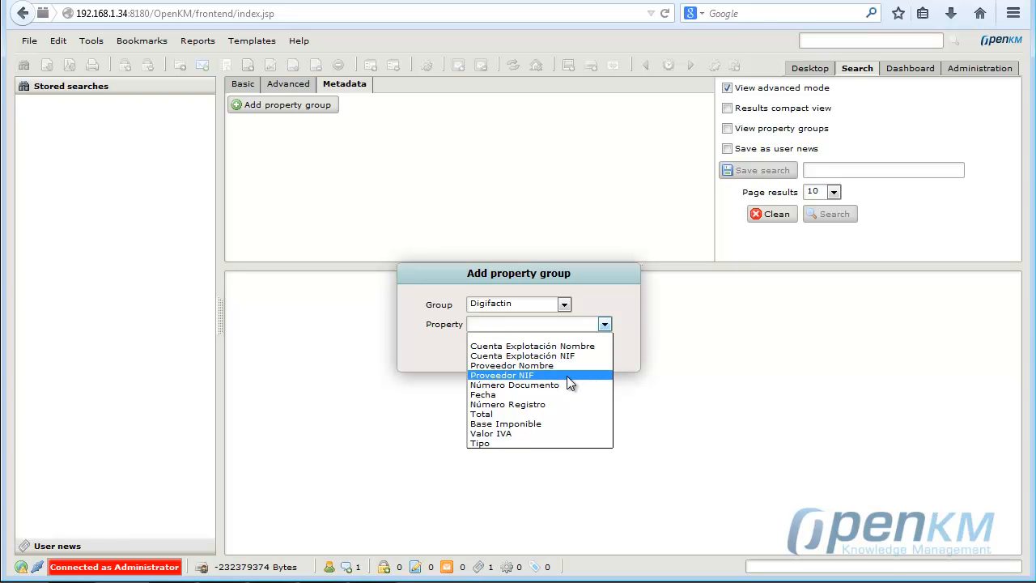
pyautogui.click(502, 374)
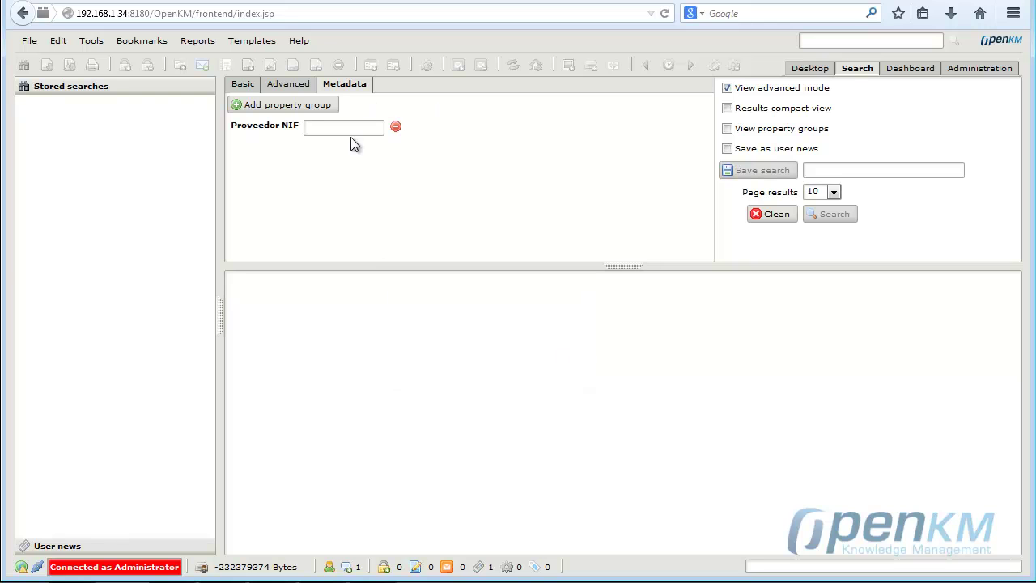
pyautogui.write('78082644*')
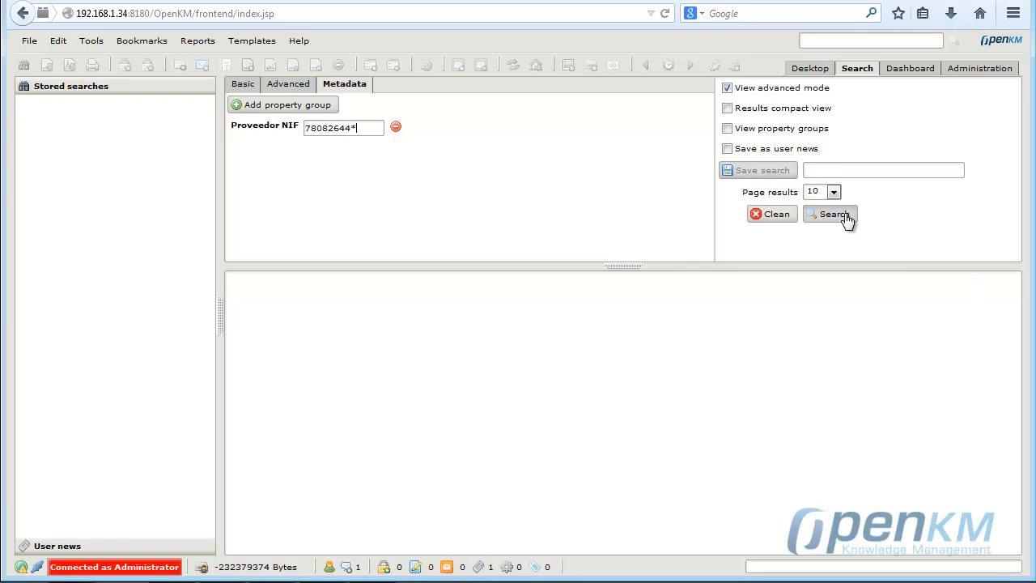
pyautogui.click(831, 214)
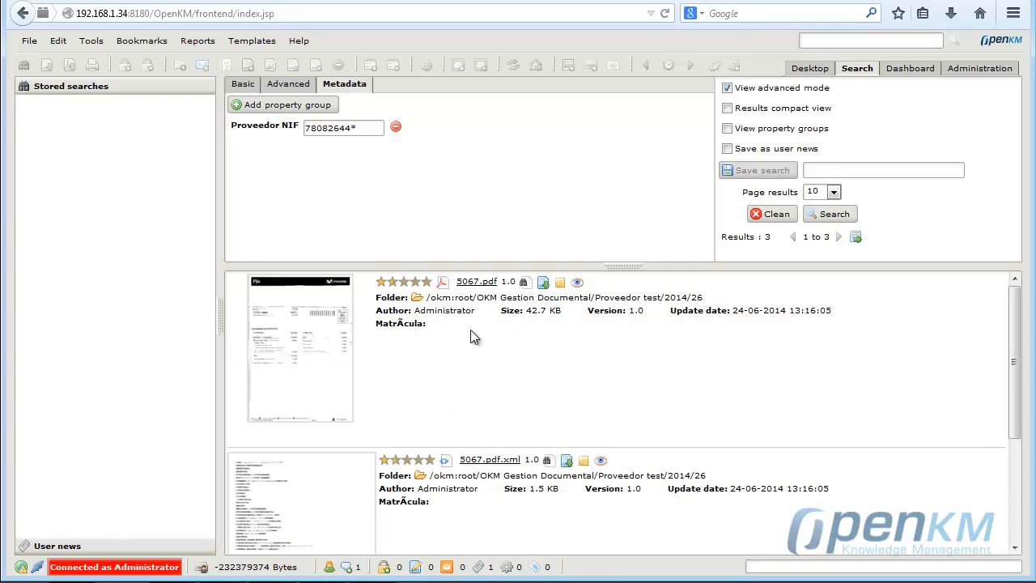
pyautogui.scroll(-3)
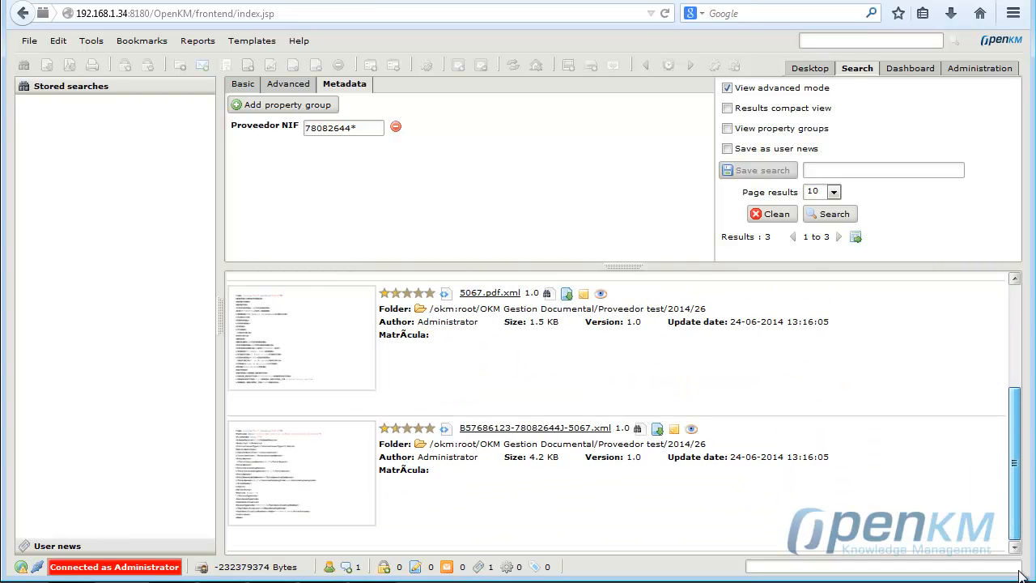
# Step: Add criterion Digifactin Tipo = Factura pdf, rerun the search, and show property groups
pyautogui.click(284, 105)
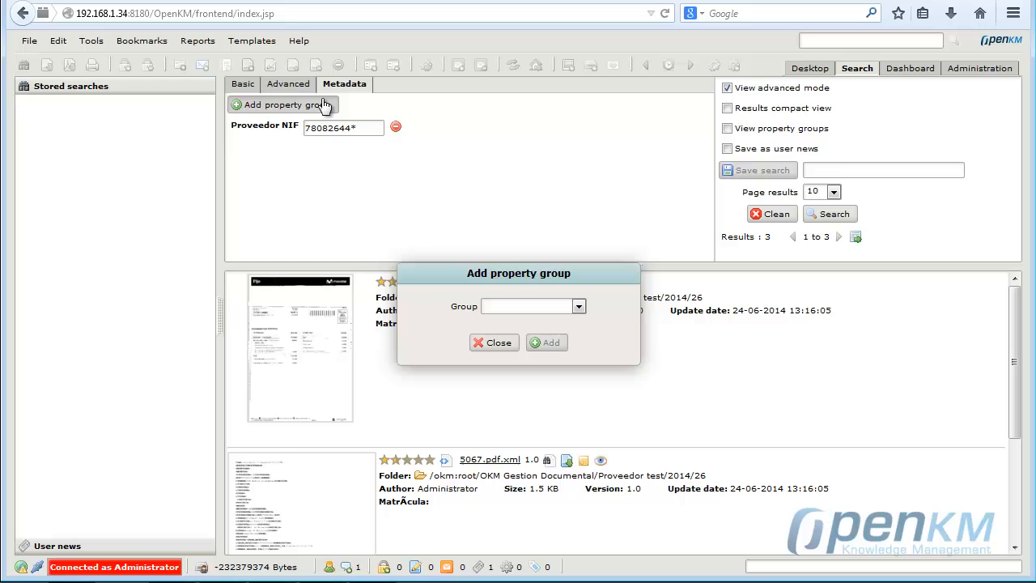
pyautogui.click(578, 306)
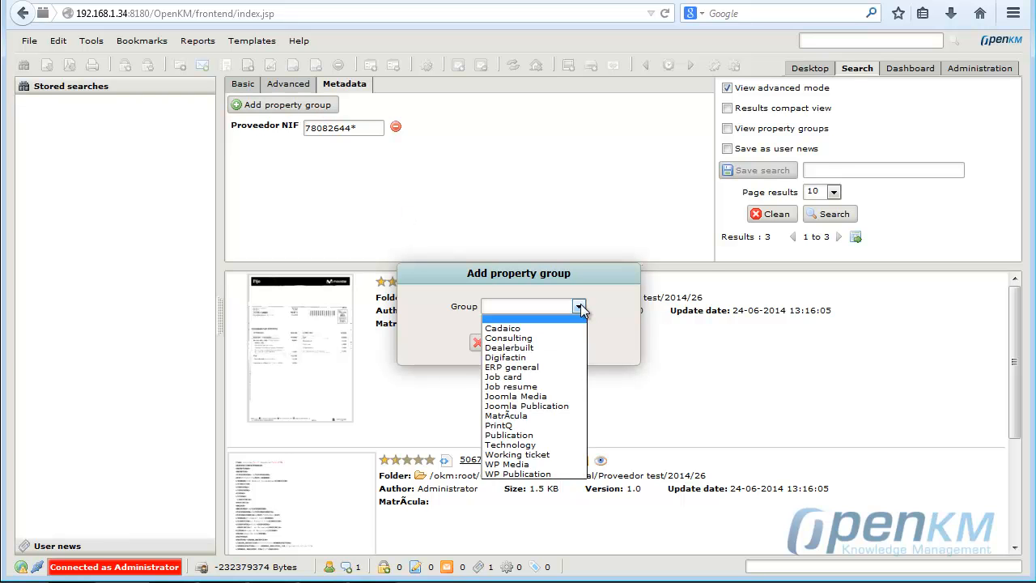
pyautogui.click(506, 357)
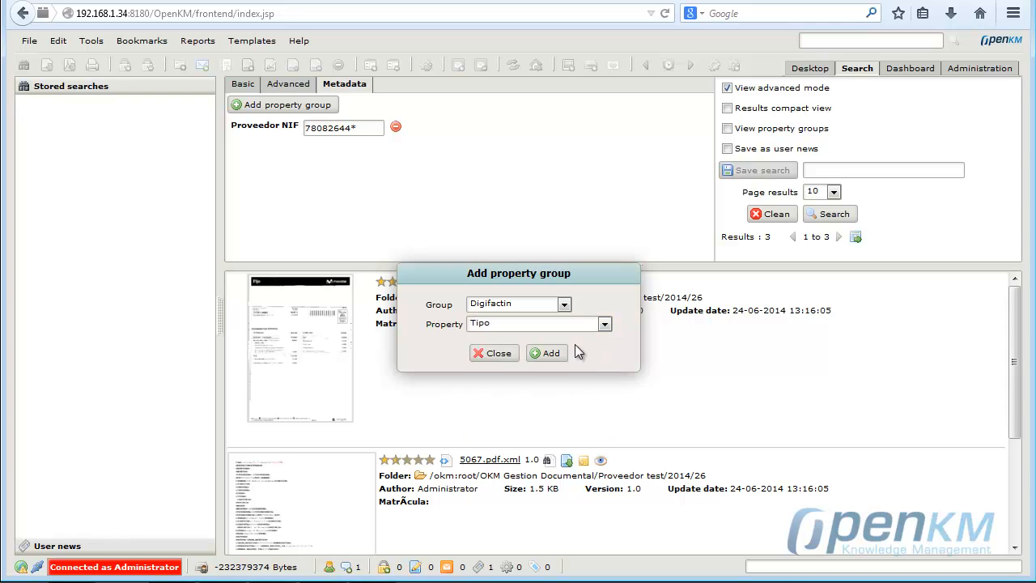
pyautogui.click(545, 353)
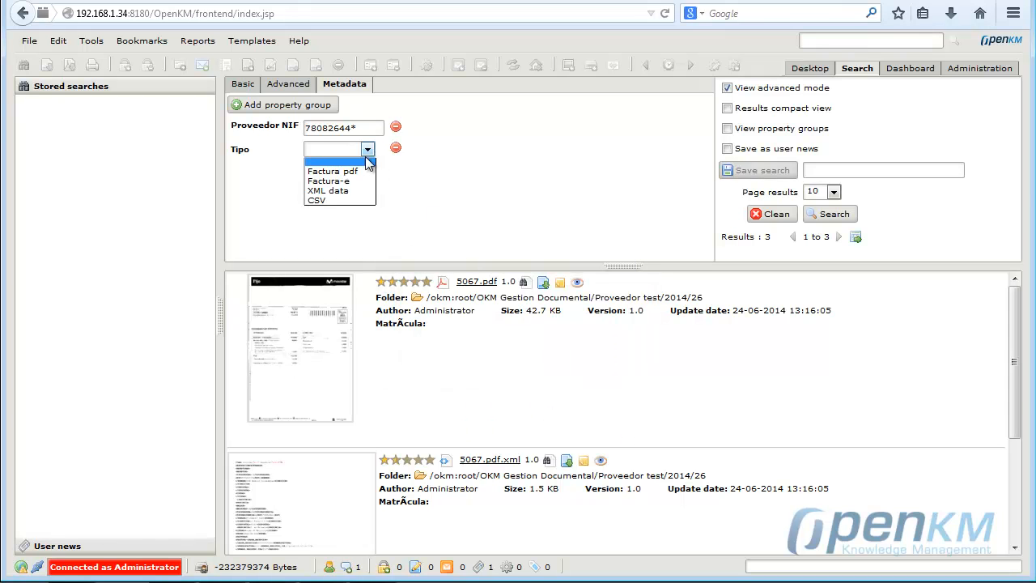
pyautogui.click(331, 170)
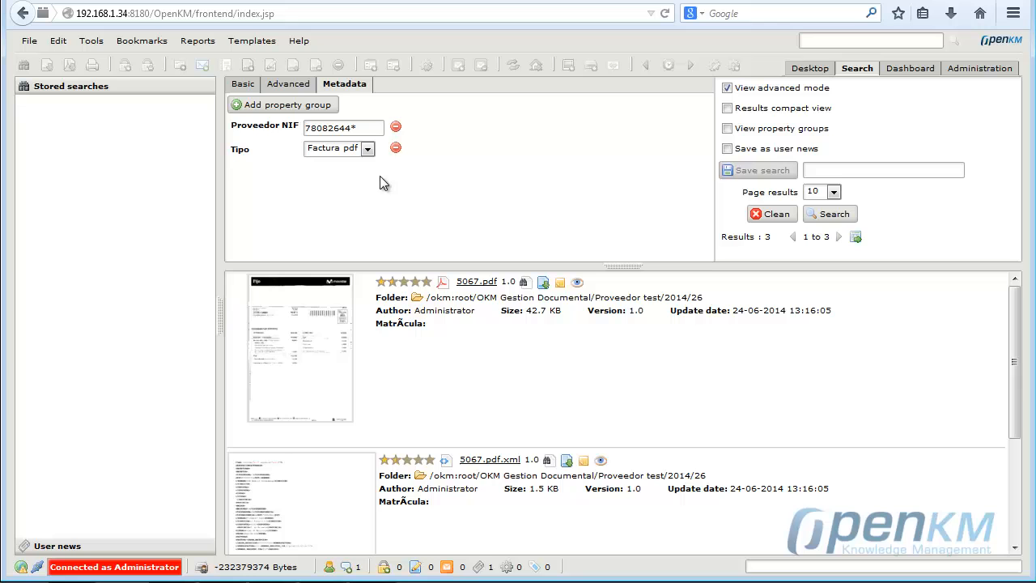
pyautogui.click(830, 214)
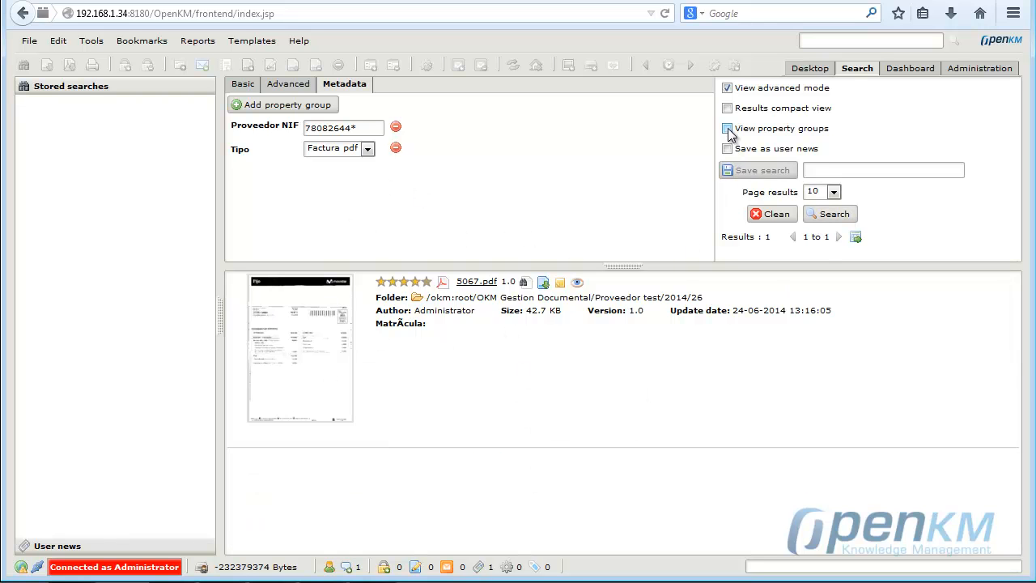
pyautogui.click(726, 128)
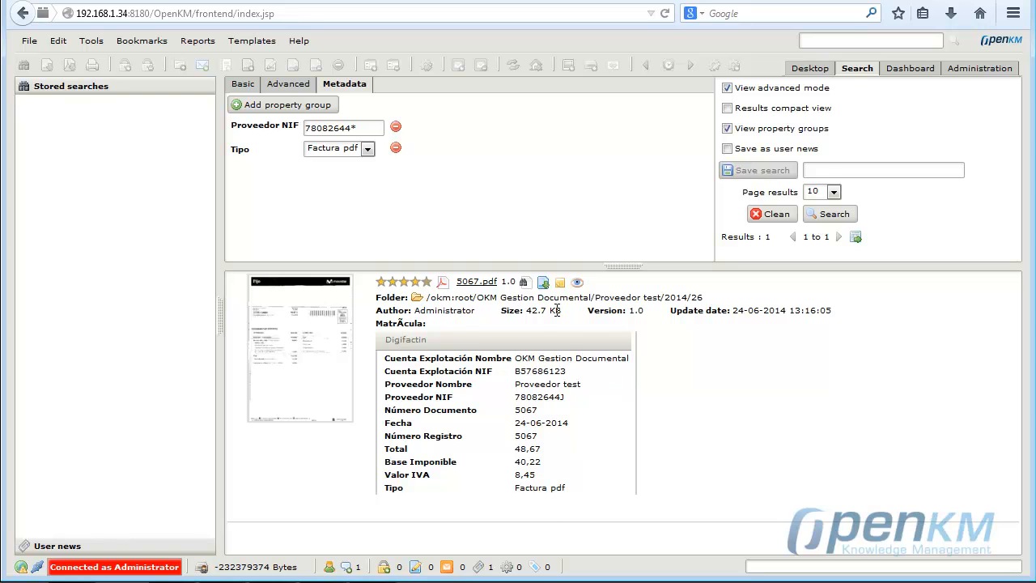